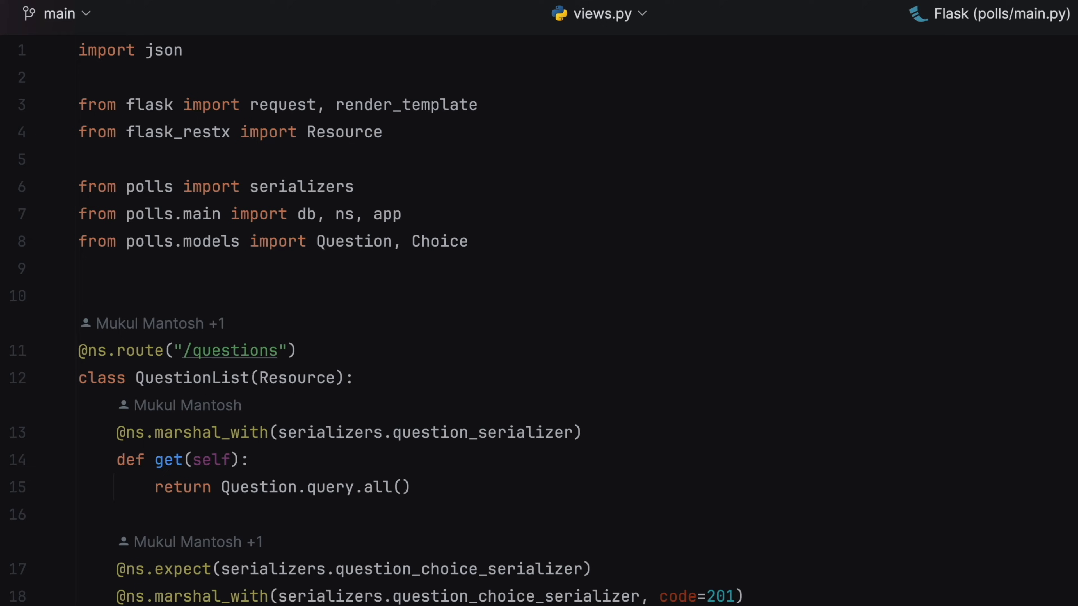
- Look over polls/views.py URL hints, then switch to polls/urls.py and start a curl -i command
{"action": "left_click", "coordinate": [526, 18]}
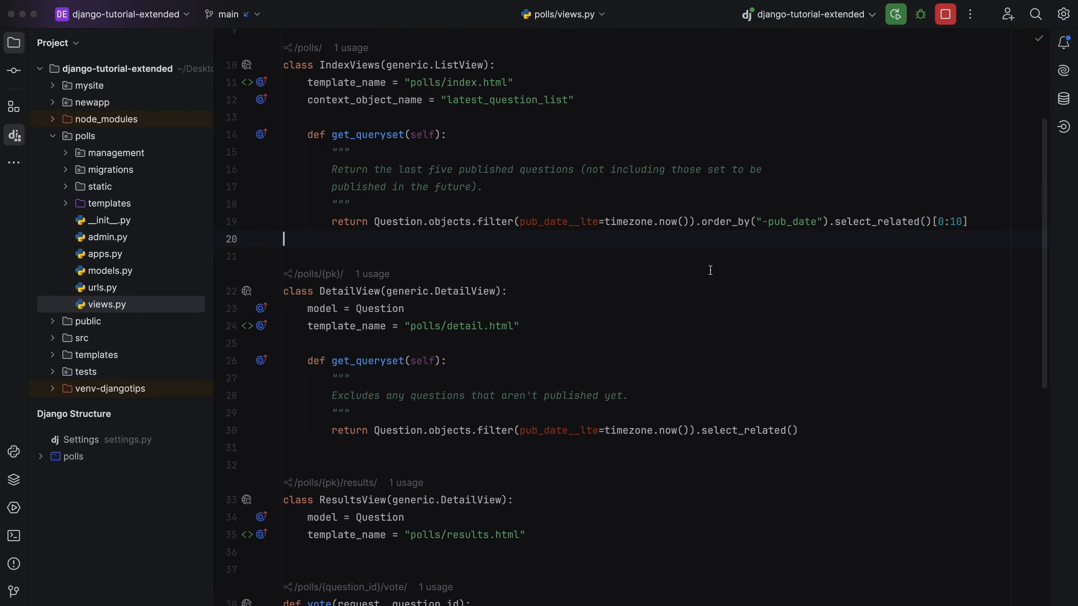
{"action": "scroll", "scroll_direction": "down", "scroll_amount": 3}
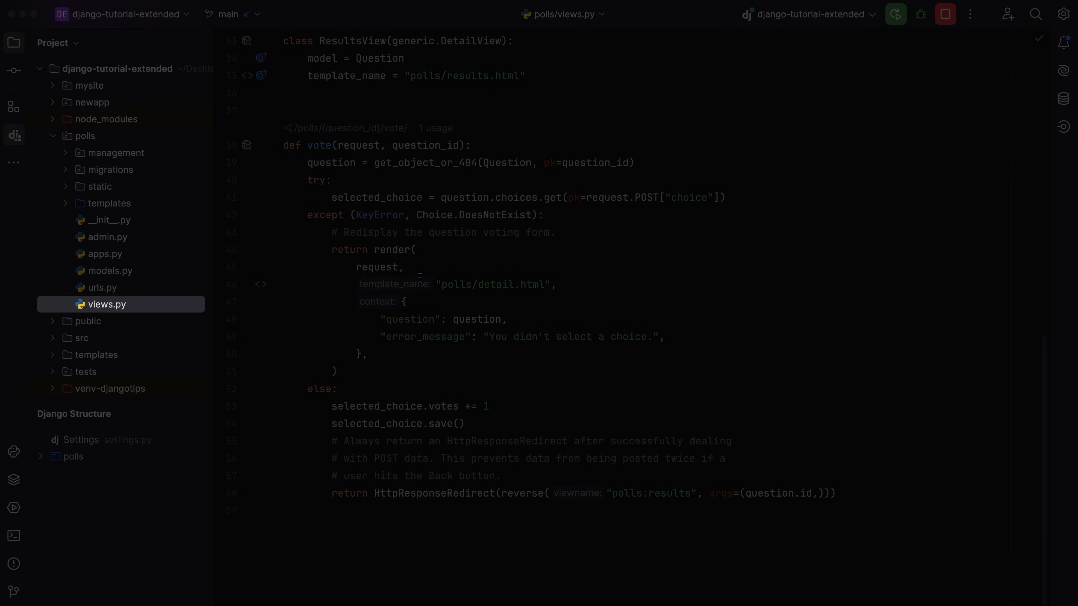
{"action": "left_click", "coordinate": [102, 288]}
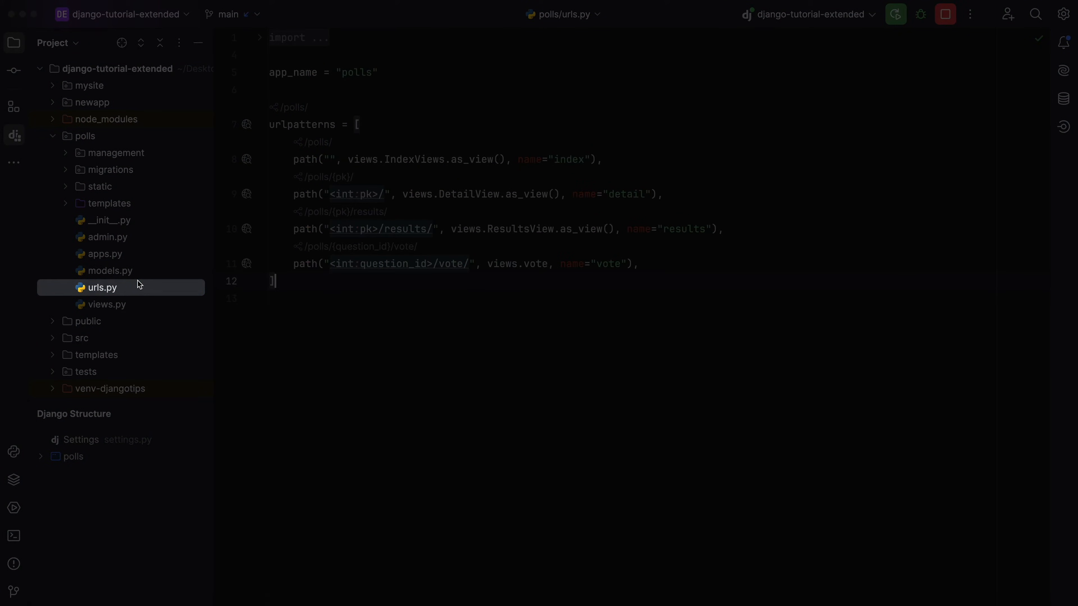
{"action": "type", "text": "curl -i"}
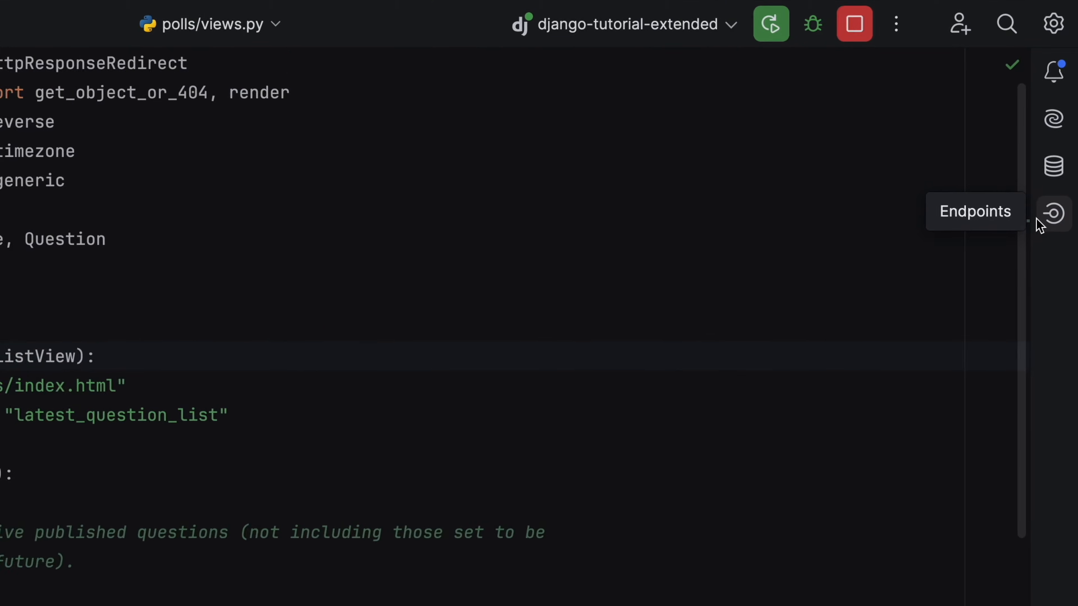
- List all mysite.urls endpoints from the gutter icon and send the questions GET request for 200 OK
{"action": "left_click", "coordinate": [1052, 212]}
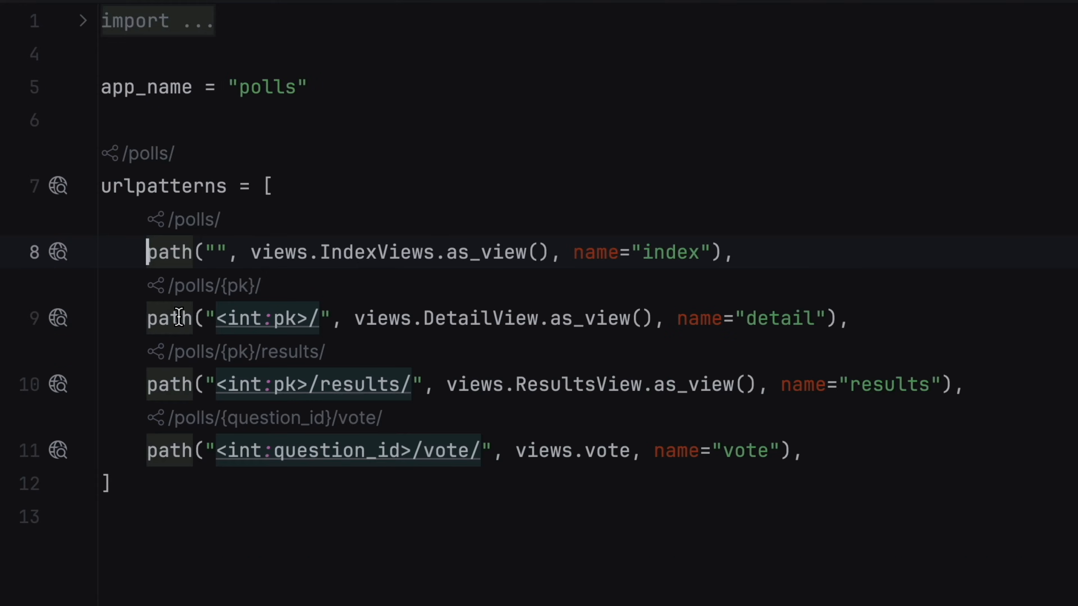
{"action": "left_click", "coordinate": [59, 186]}
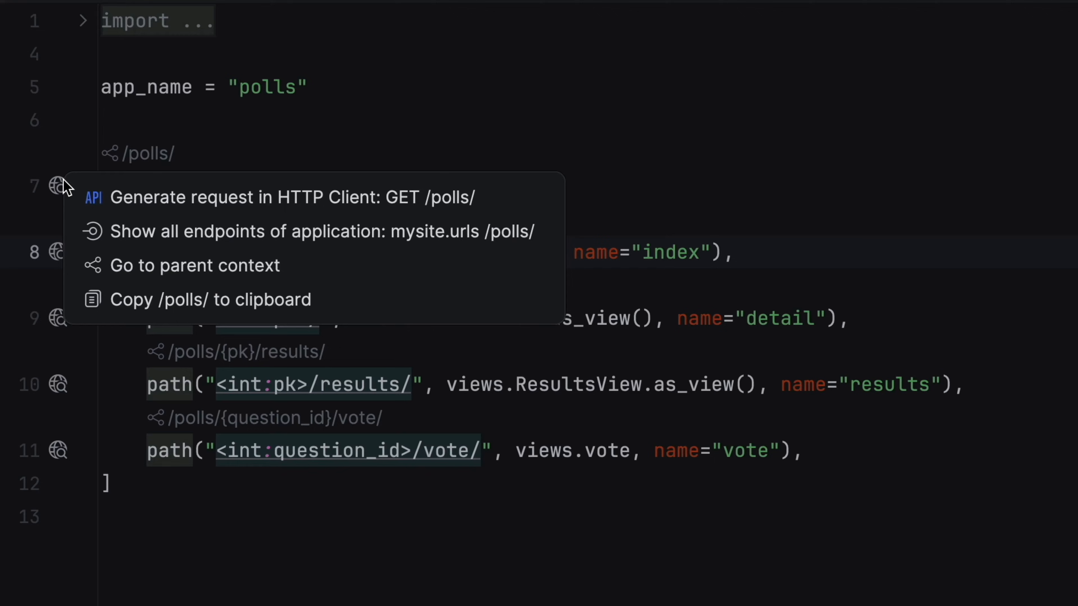
{"action": "left_click", "coordinate": [321, 232]}
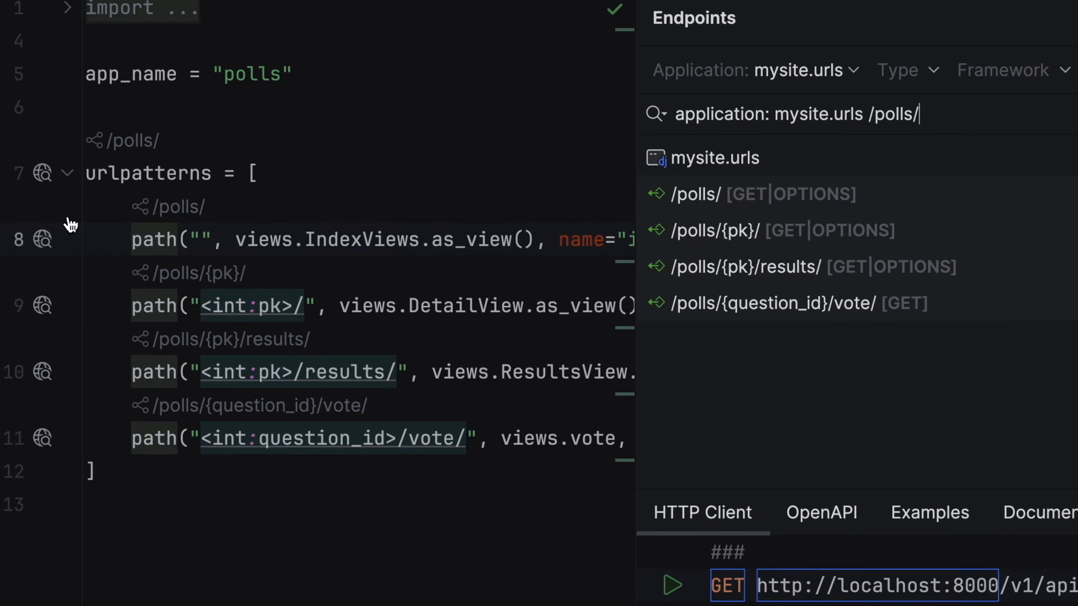
{"action": "left_click", "coordinate": [673, 585]}
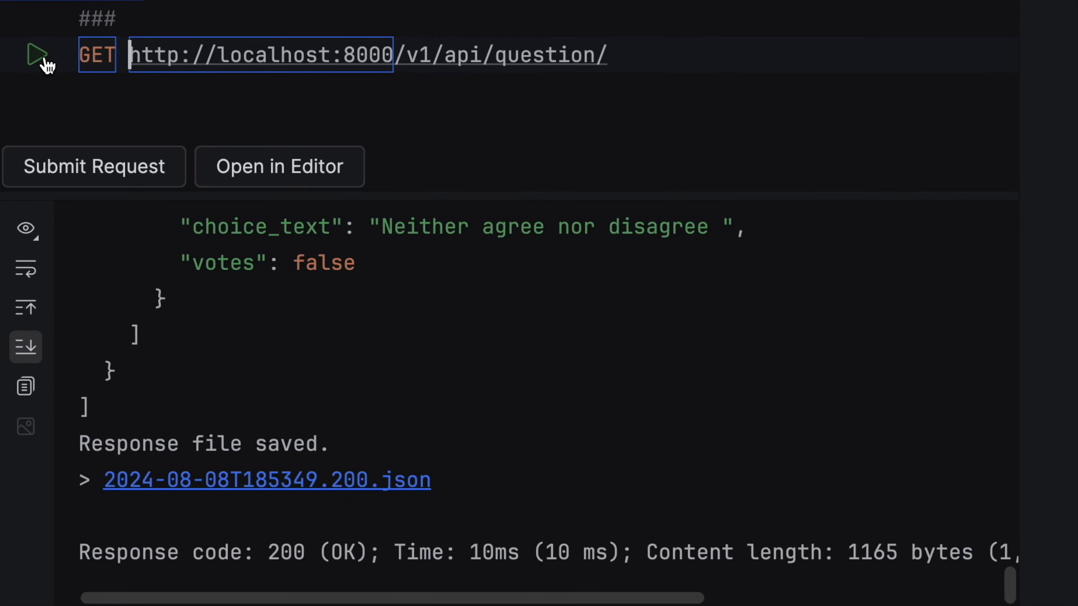
{"action": "scroll", "scroll_direction": "up", "scroll_amount": 3}
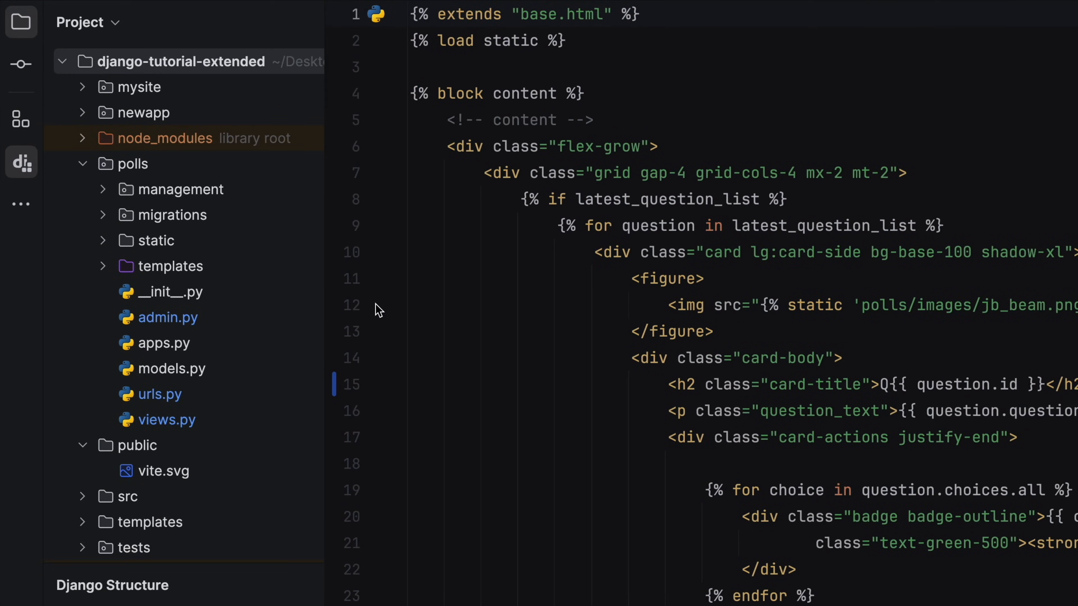
- In the FastAPI project's site_router.py, jump from a route to its parent /question router definition
{"action": "left_click", "coordinate": [166, 419]}
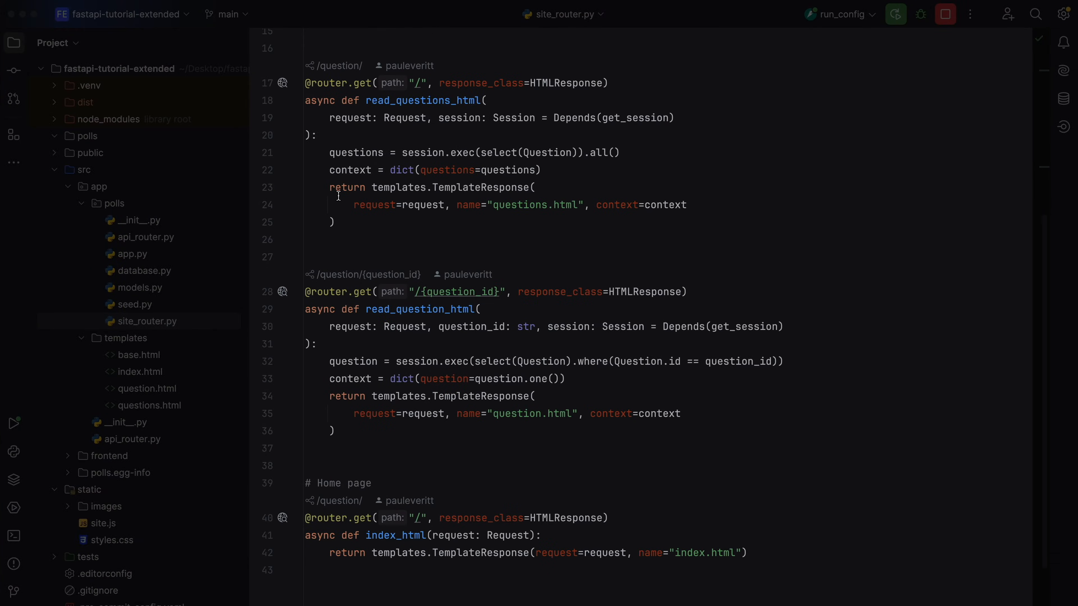
{"action": "scroll", "scroll_direction": "up", "scroll_amount": 3}
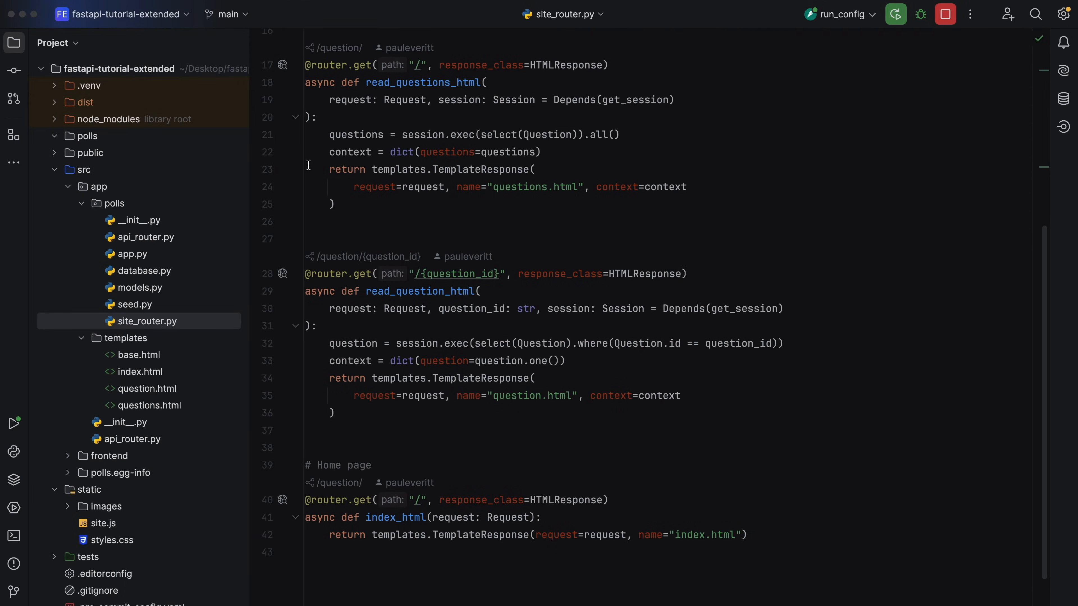
{"action": "mouse_move", "coordinate": [287, 72]}
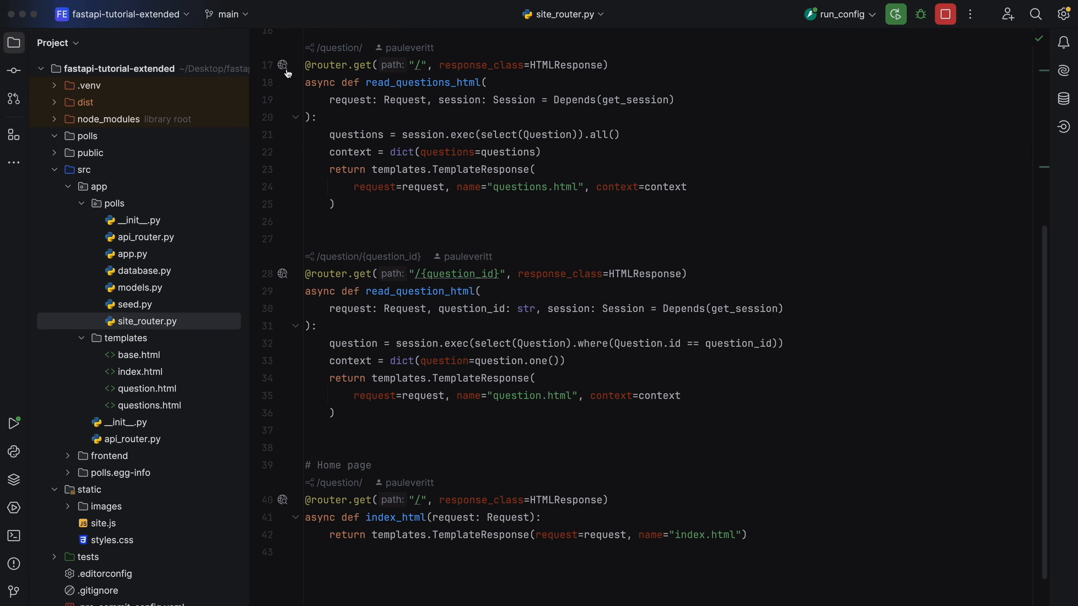
{"action": "left_click", "coordinate": [282, 65]}
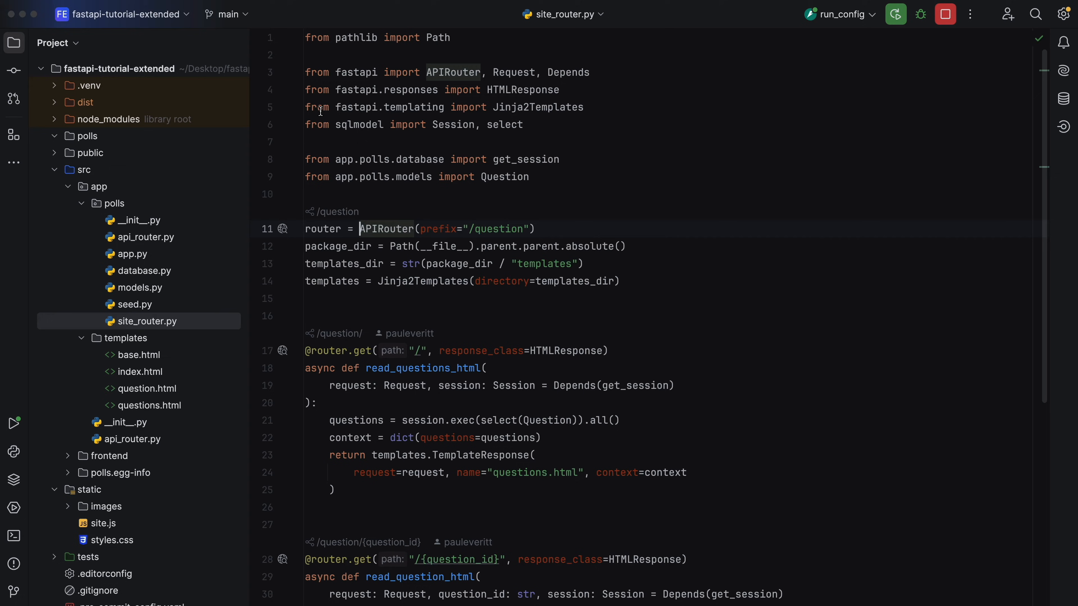
{"action": "left_click", "coordinate": [282, 228]}
{"action": "type", "text": "question"}
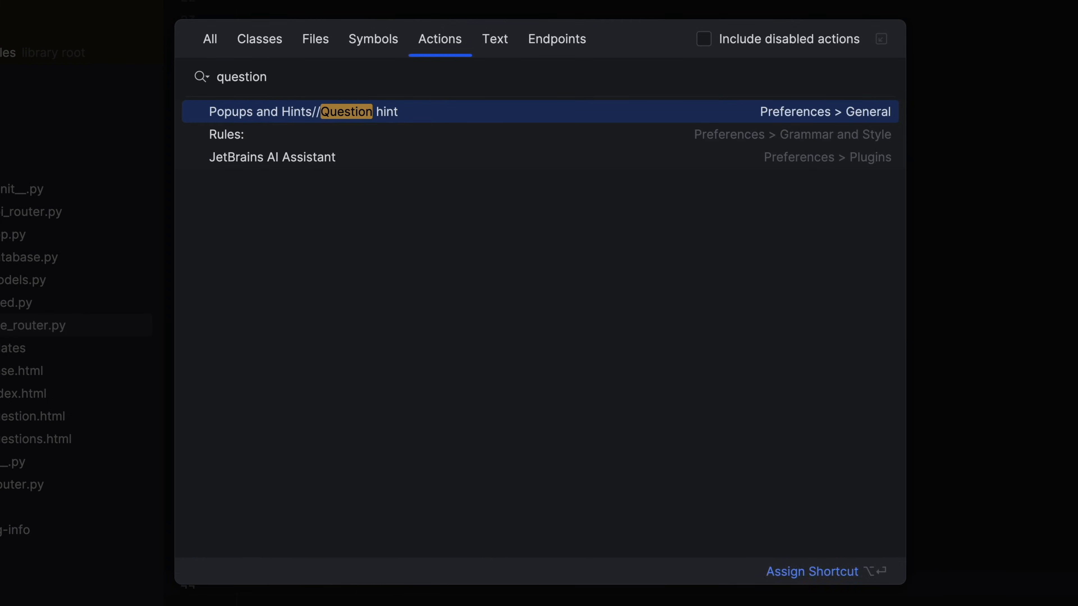
- Search Everywhere for actions matching 'question', including the Question hint setting
{"action": "left_click", "coordinate": [556, 39]}
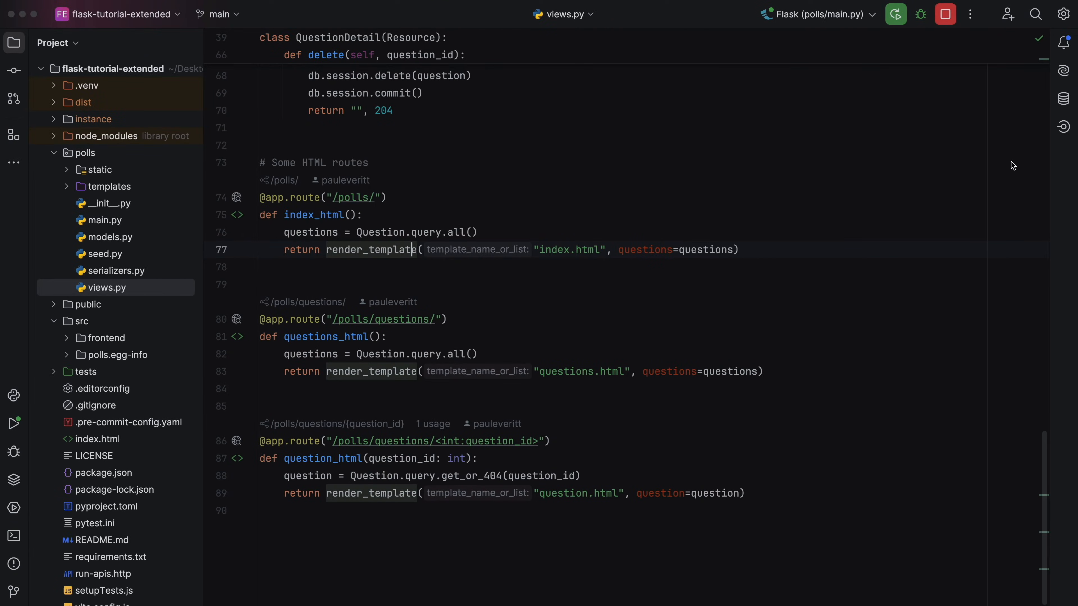
- List all endpoints of the Flask polls.main.app application, then widen the filter to all applications
{"action": "left_click", "coordinate": [1062, 126]}
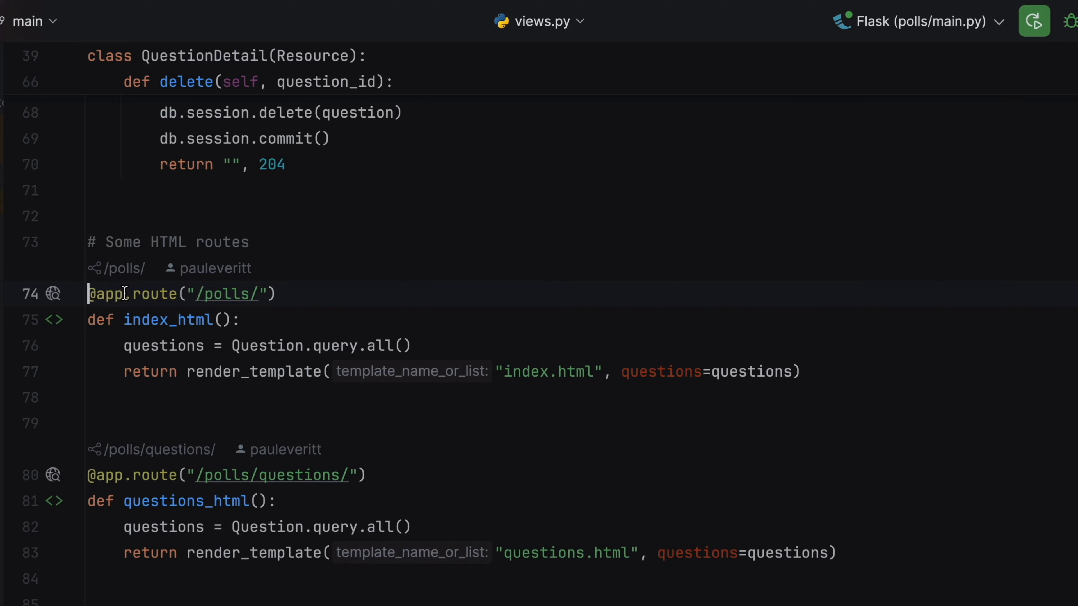
{"action": "left_click", "coordinate": [53, 294]}
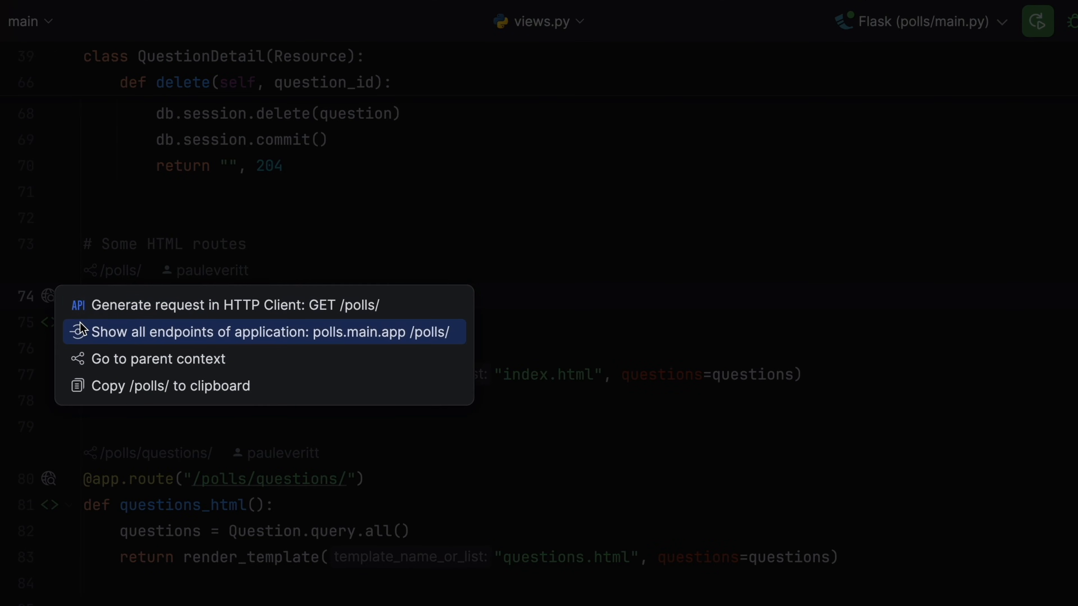
{"action": "left_click", "coordinate": [264, 332]}
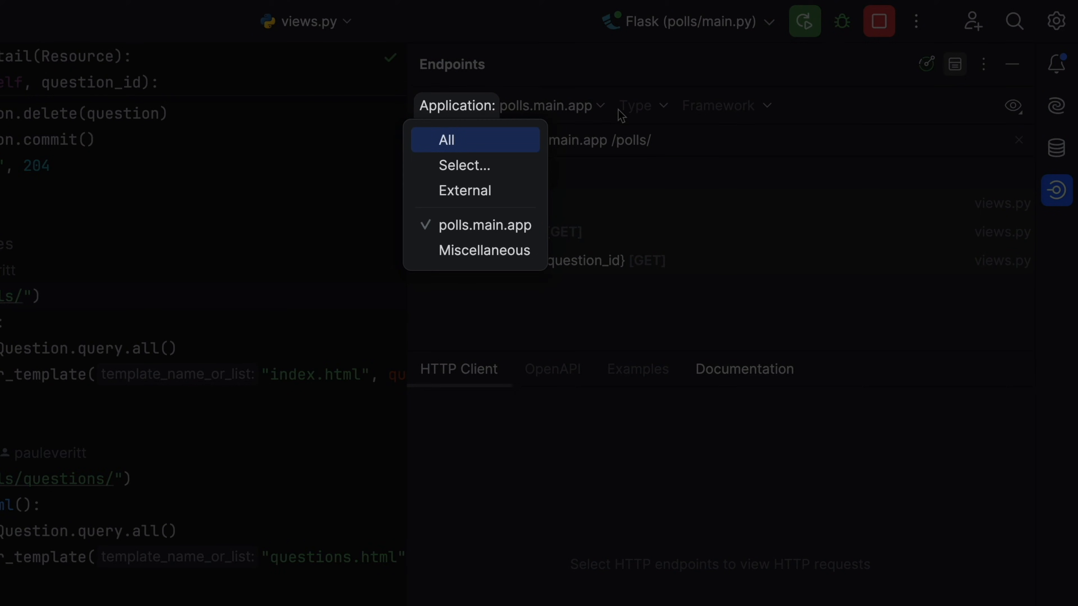
{"action": "left_click", "coordinate": [723, 105]}
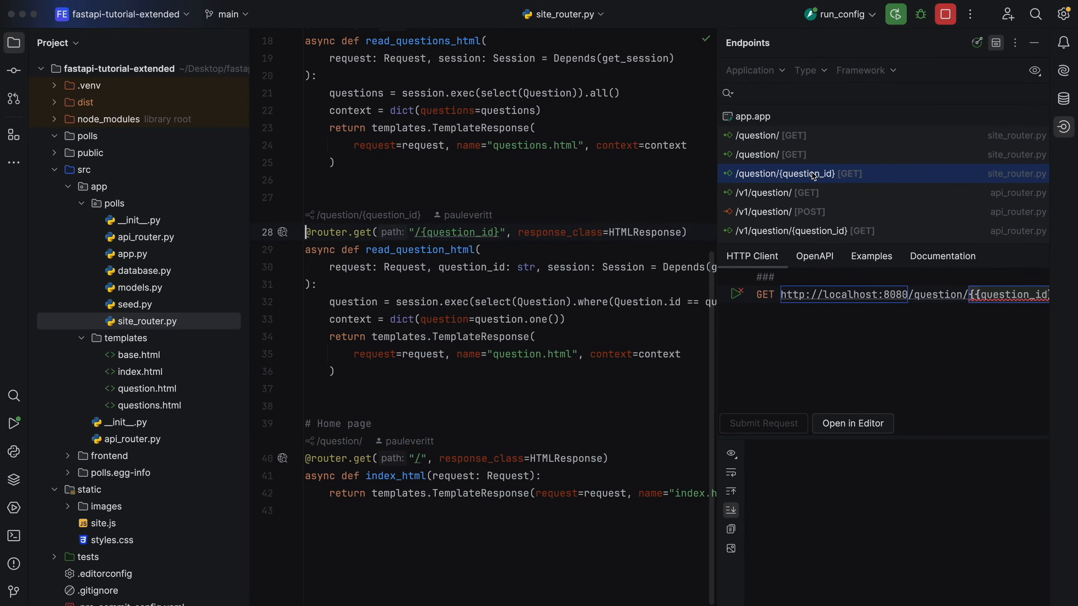
- Generate a request for the question detail endpoint with question_id 1 and send it for 200 OK
{"action": "right_click", "coordinate": [811, 173]}
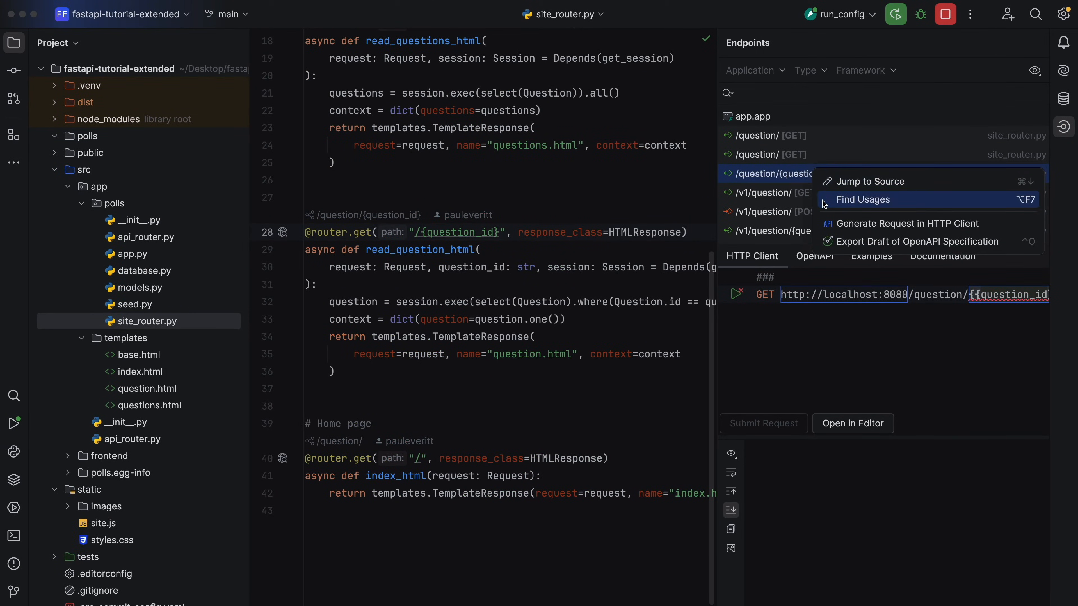
{"action": "left_click", "coordinate": [863, 199]}
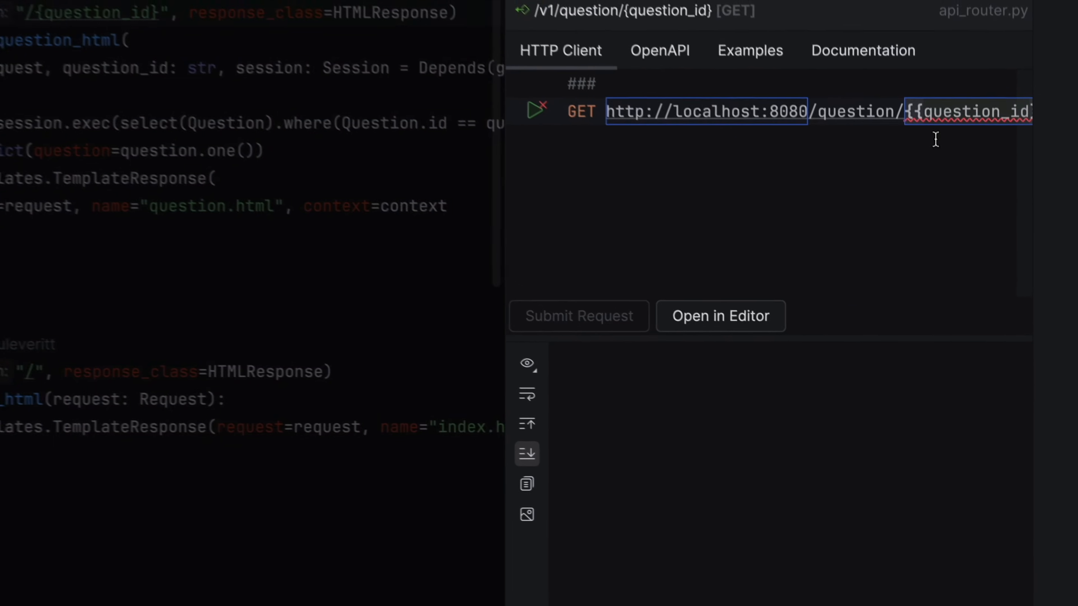
{"action": "type", "text": "1"}
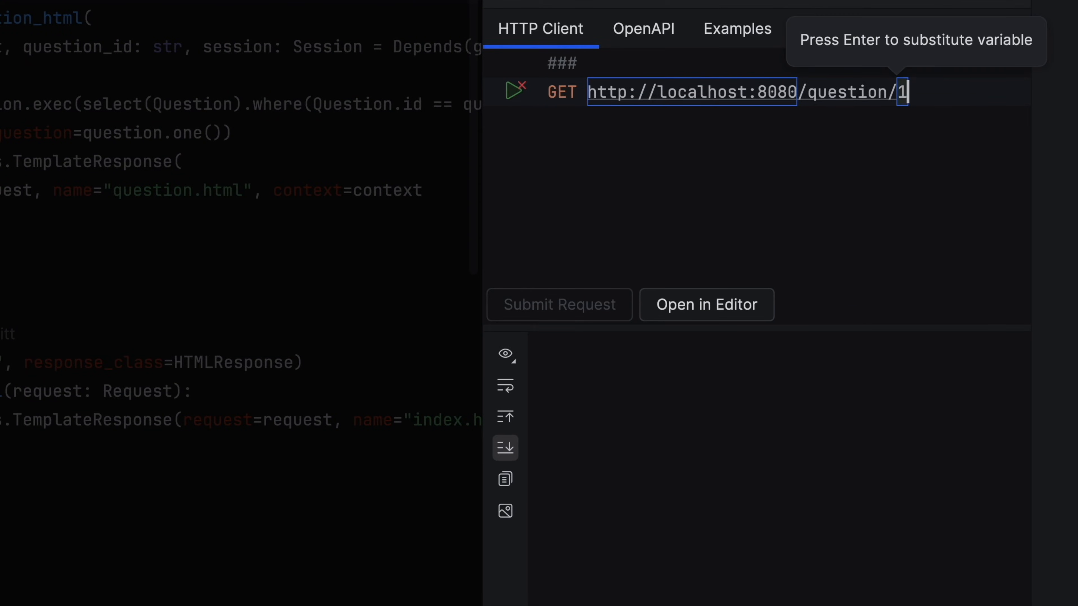
{"action": "mouse_move", "coordinate": [646, 103]}
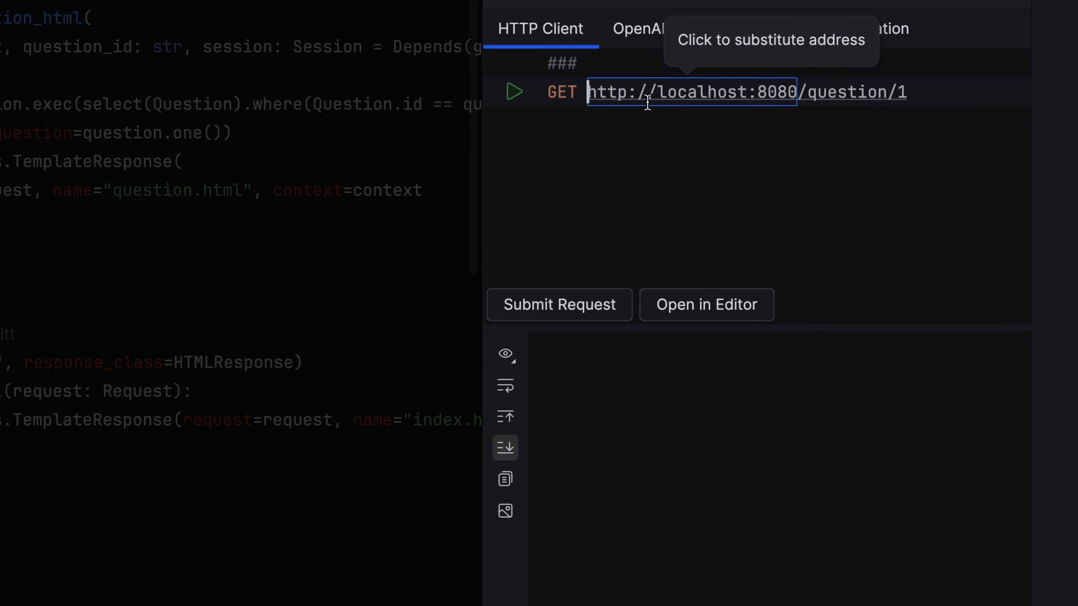
{"action": "left_click", "coordinate": [514, 92]}
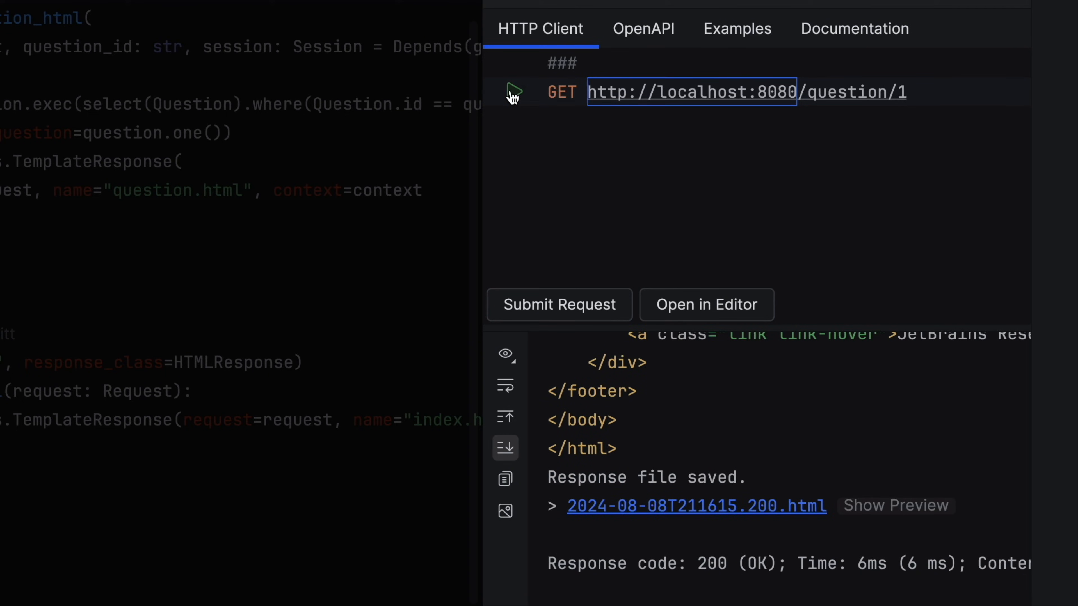
{"action": "left_click", "coordinate": [642, 29]}
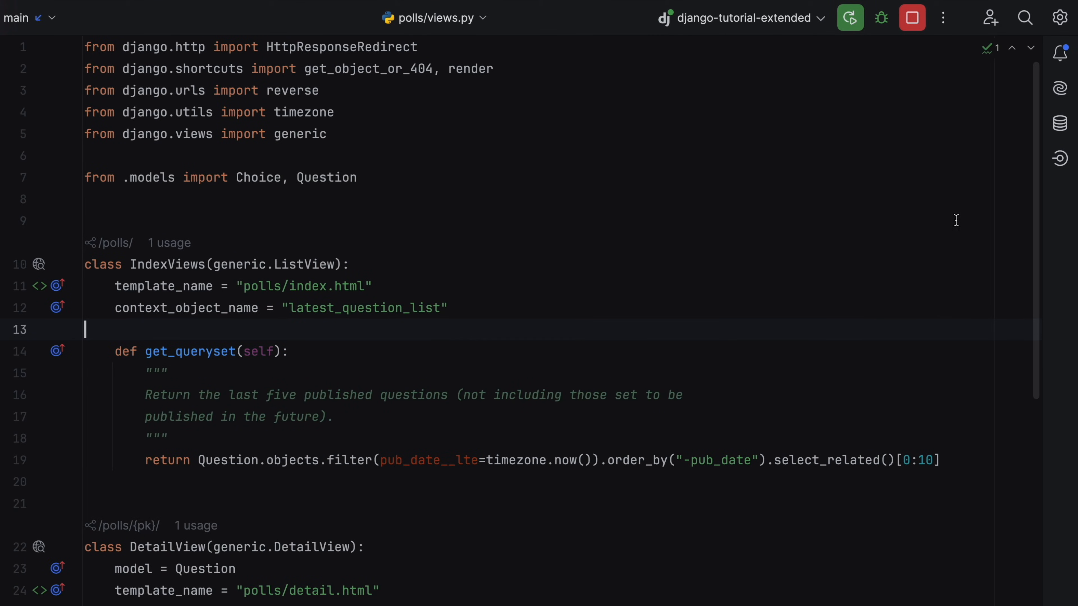
- From the Django Endpoints list, jump to the /v1/api/question/ view code and read through it
{"action": "left_click", "coordinate": [1059, 159]}
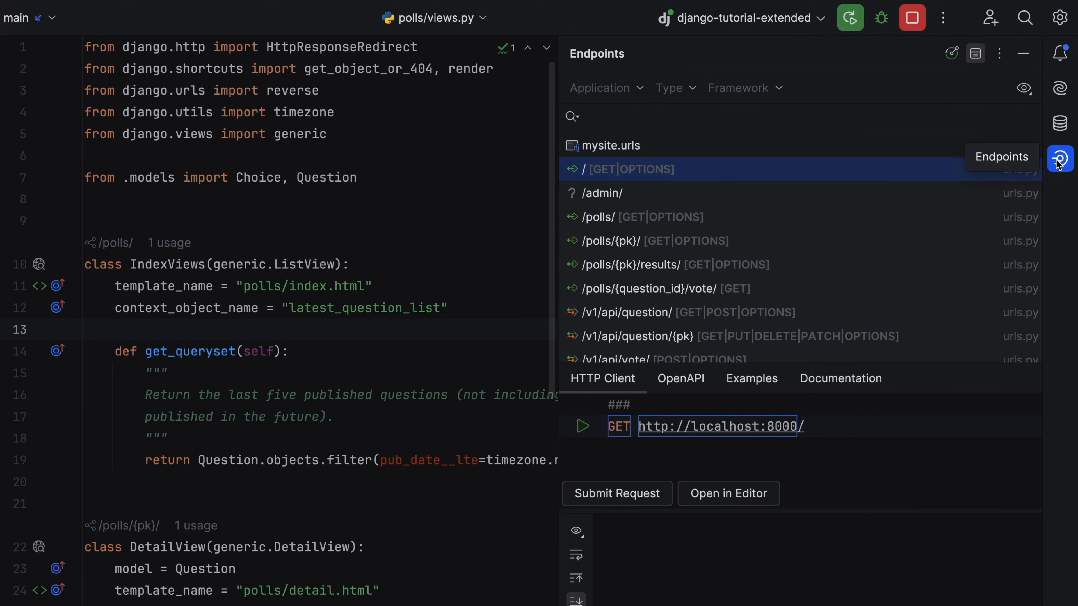
{"action": "left_click", "coordinate": [640, 312]}
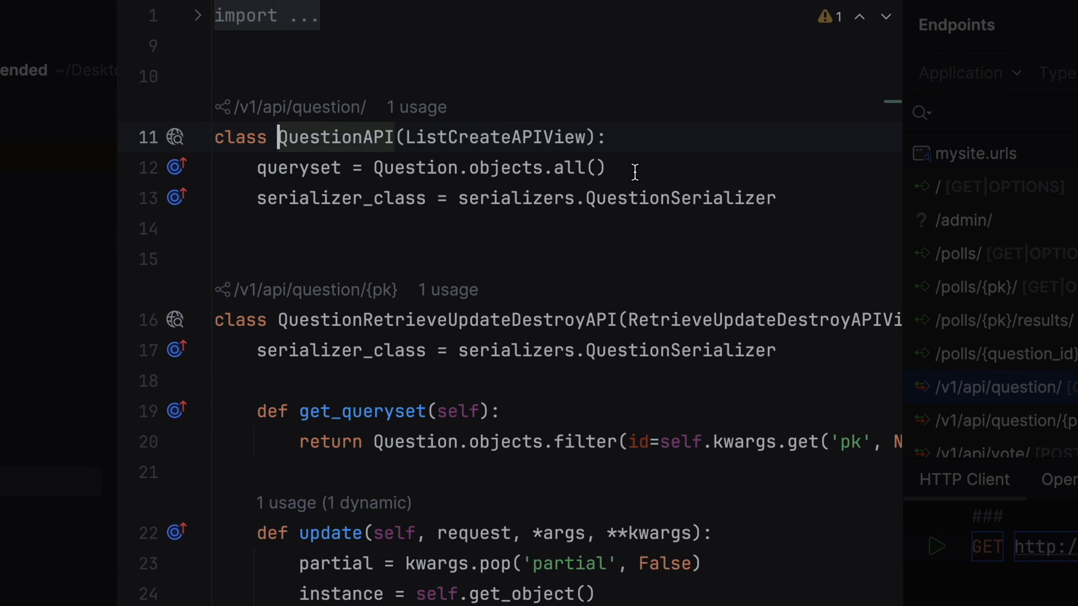
{"action": "scroll", "scroll_direction": "down", "scroll_amount": 3}
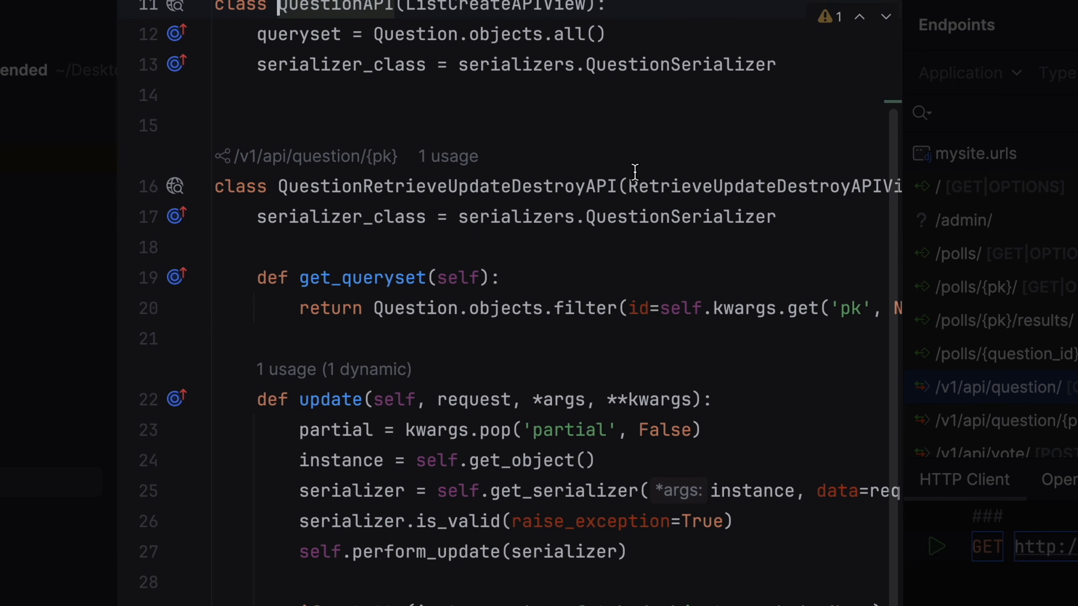
{"action": "scroll", "scroll_direction": "down", "scroll_amount": 3}
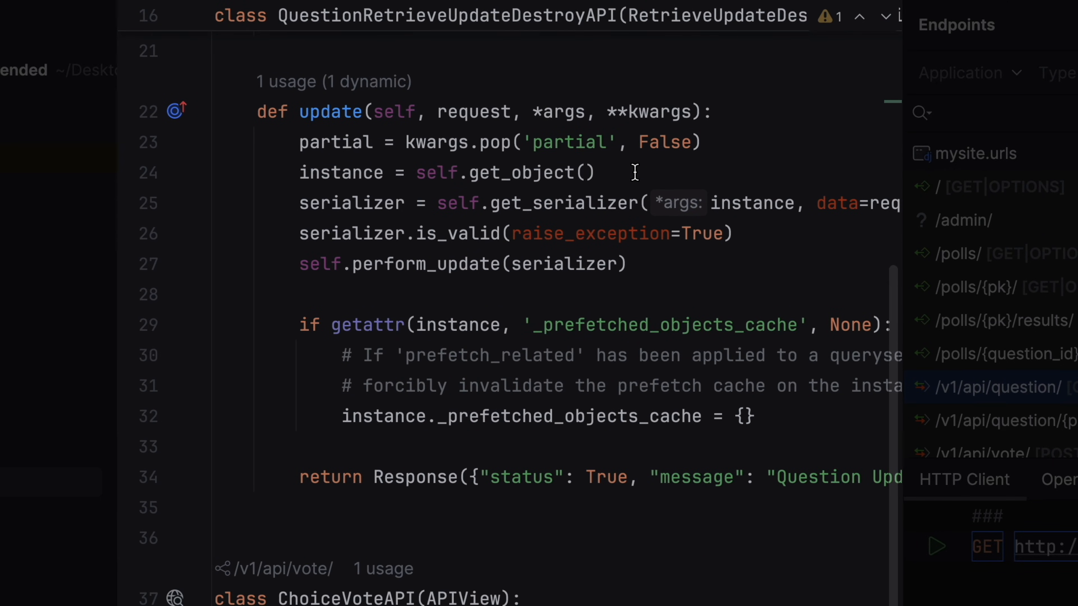
{"action": "scroll", "scroll_direction": "down", "scroll_amount": 3}
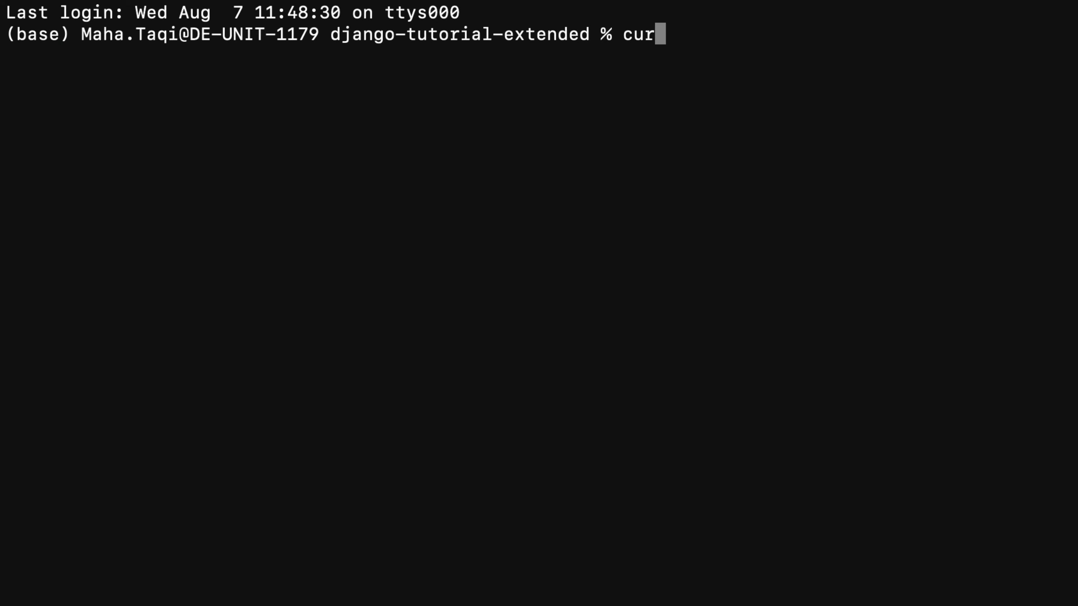
{"action": "type", "text": "l -i"}
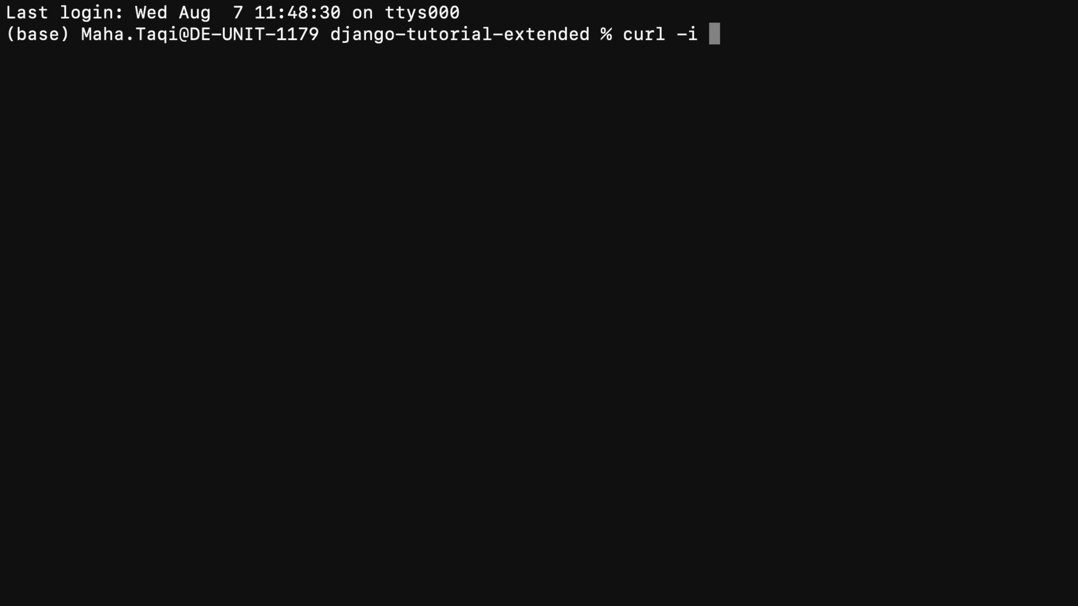
{"action": "type", "text": "http://localhost:8000/polls/"}
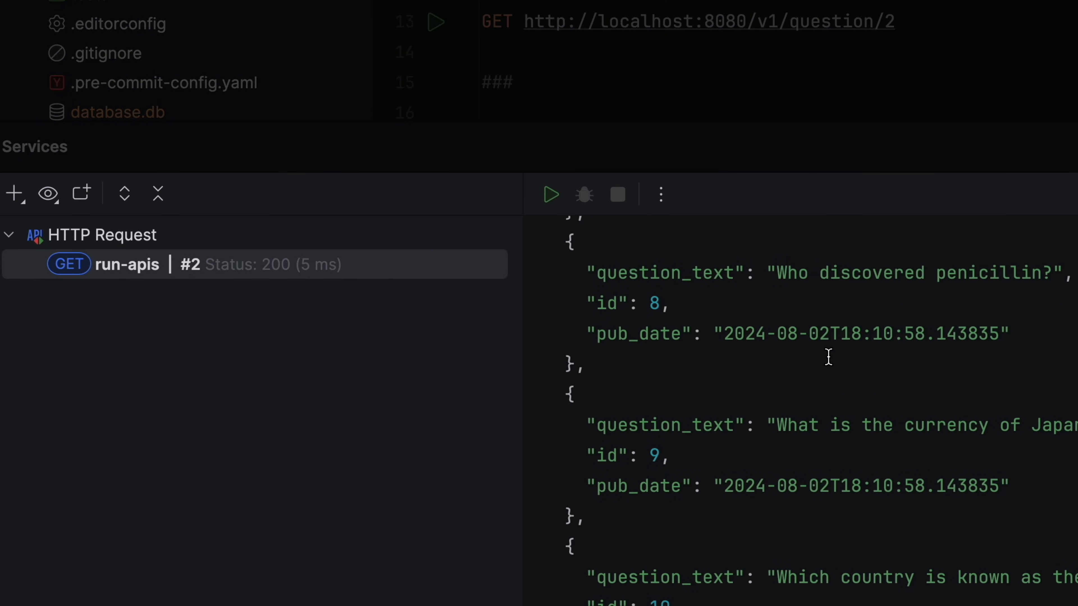
- Review run-apis.http requests, then reach the create_question handler in polls/api_router.py
{"action": "scroll", "scroll_direction": "up", "scroll_amount": 3}
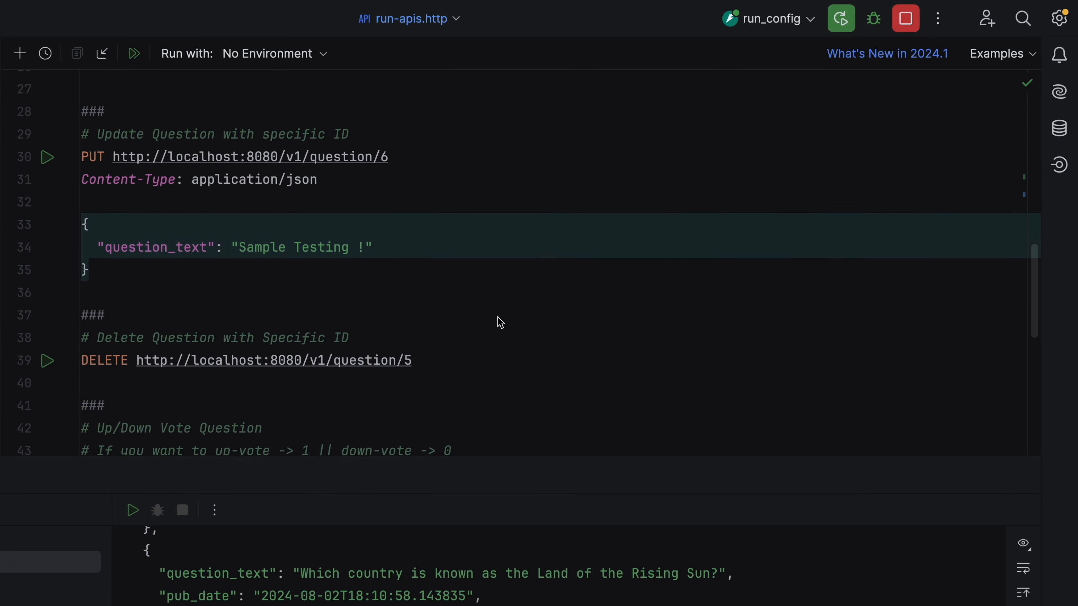
{"action": "scroll", "scroll_direction": "up", "scroll_amount": 3}
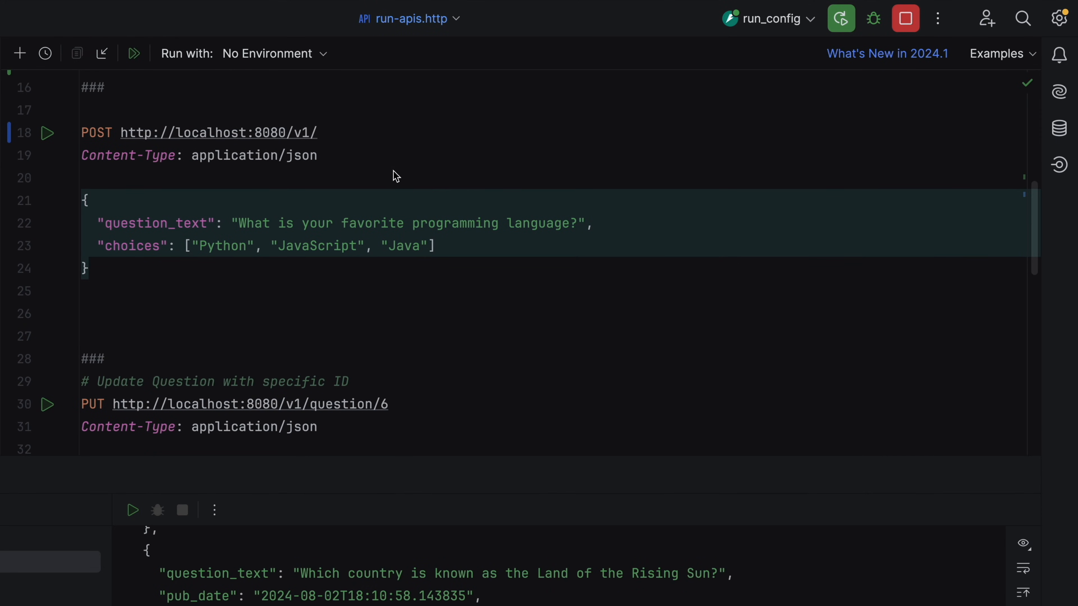
{"action": "type", "text": "que"}
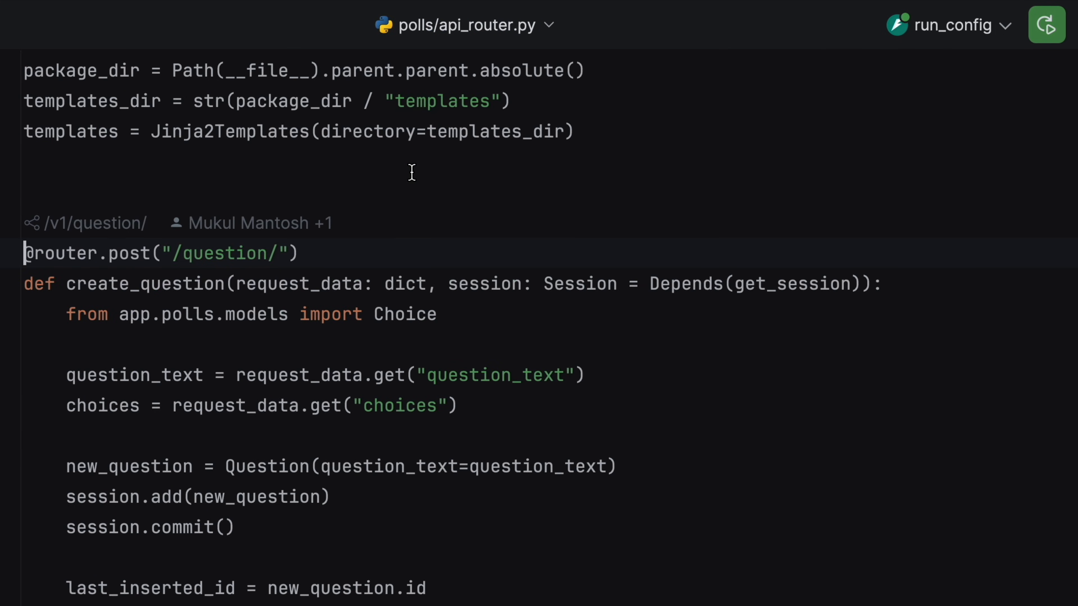
{"action": "scroll", "scroll_direction": "down", "scroll_amount": 3}
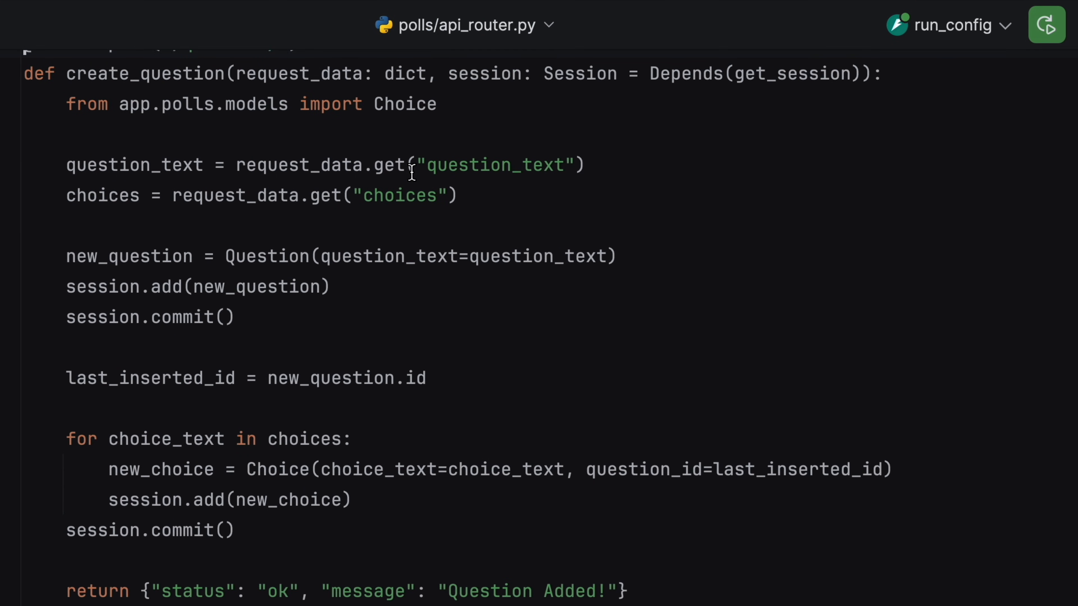